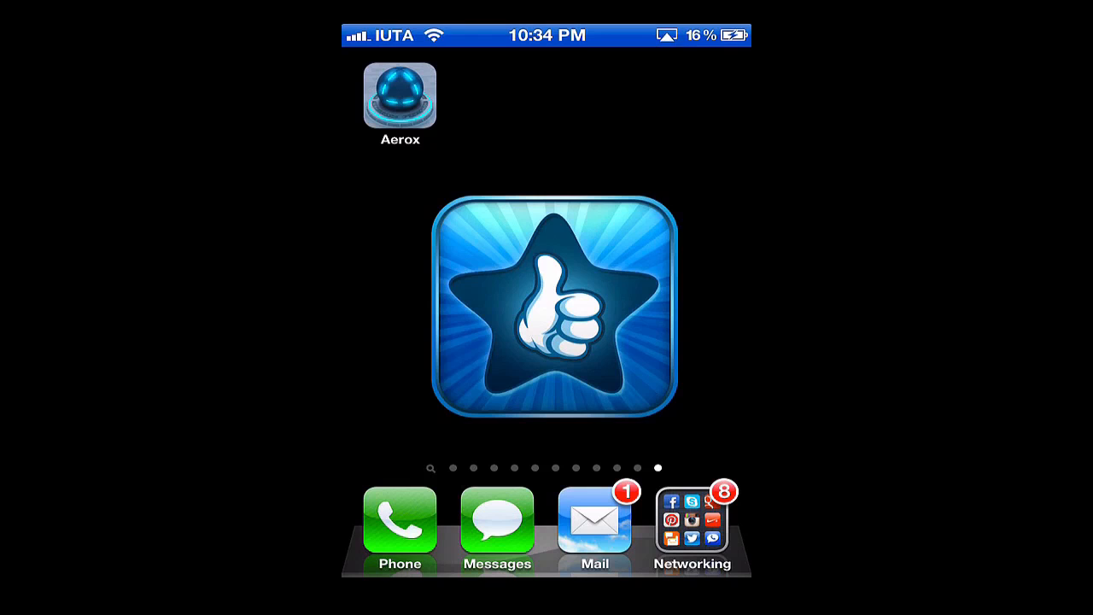
Step: Launch Aerox from the home screen and reach the level select screen
click(400, 94)
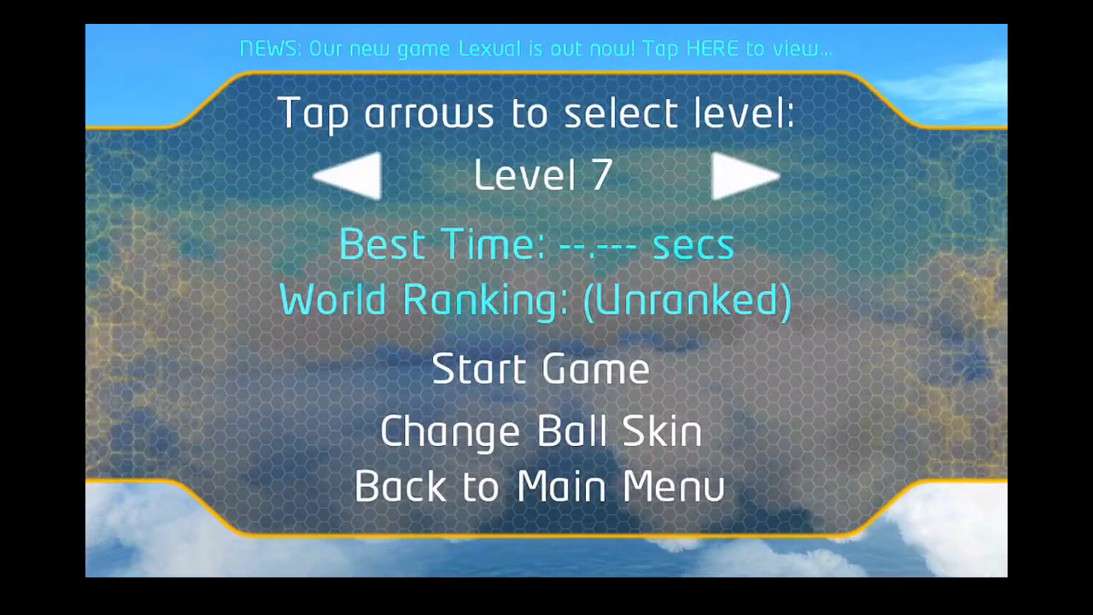
Step: Step back to Level 1 (best time 52.399 s) and start it
click(345, 174)
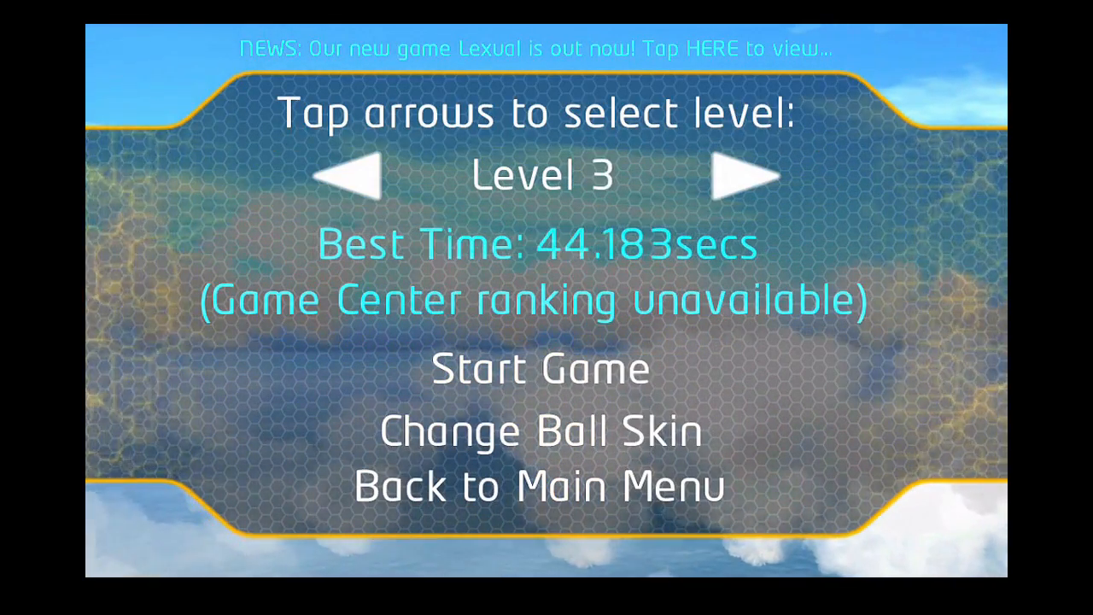
click(345, 174)
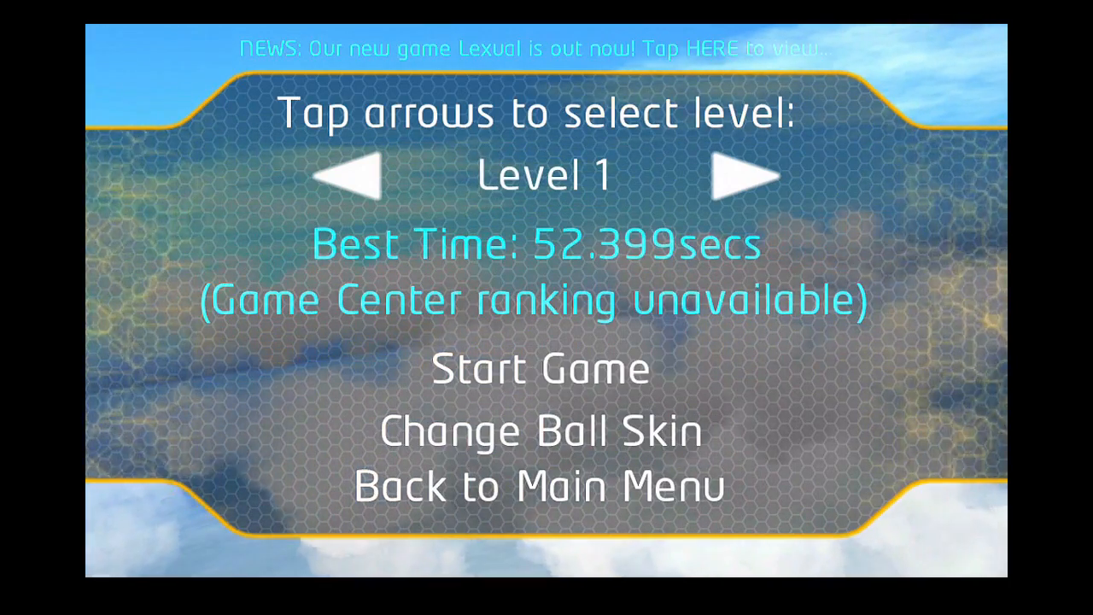
click(540, 369)
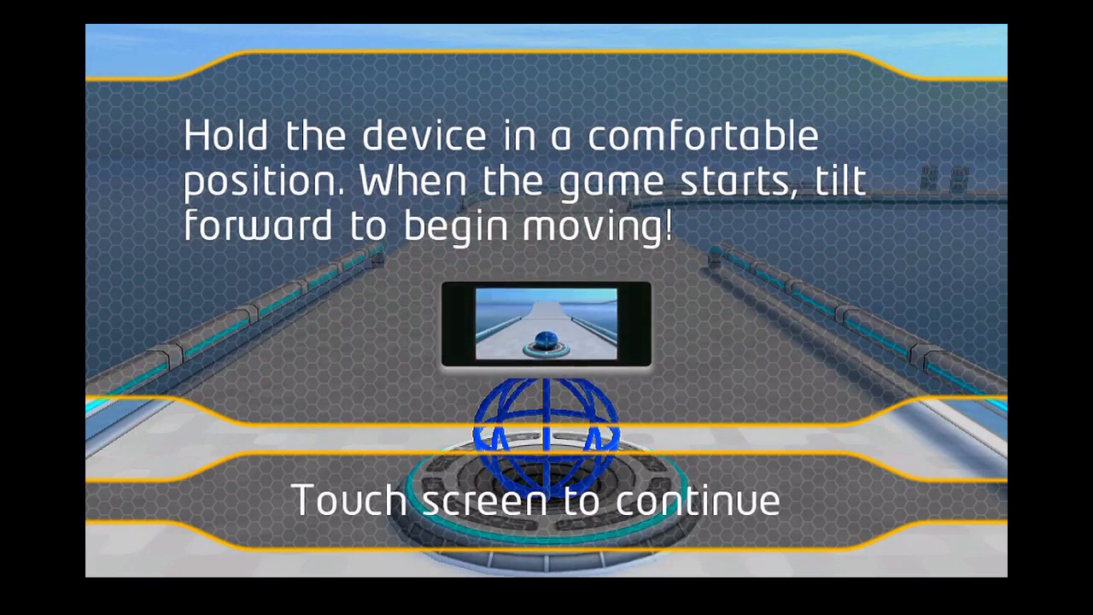
Step: Dismiss the tilt instructions and roll the ball through Level 1, finishing in 44.913 seconds
click(547, 499)
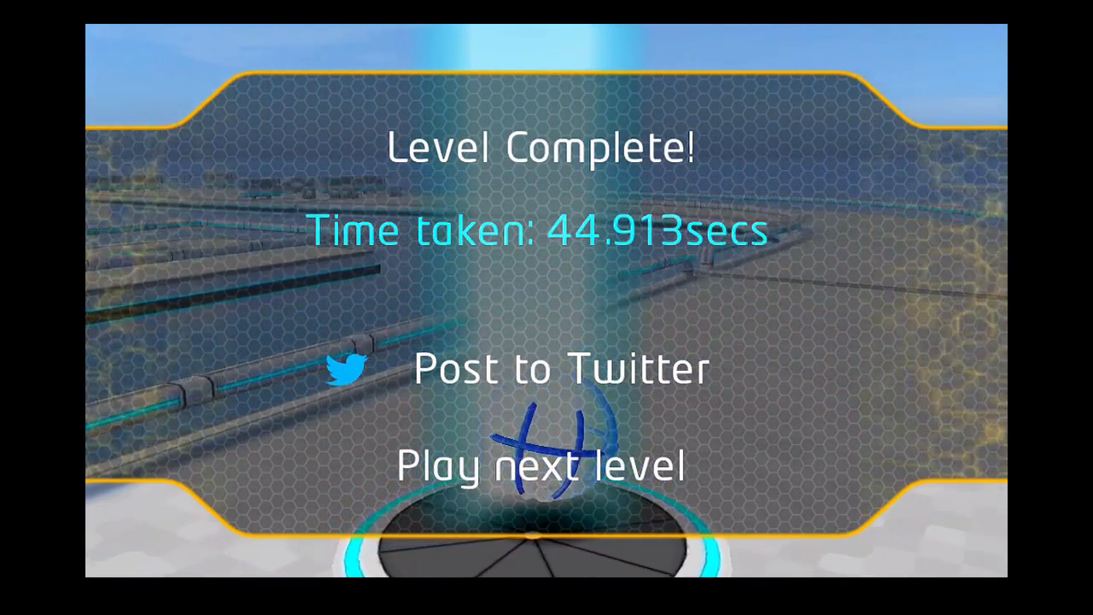
Step: Continue to the next level and roll the ball along its opening track
click(542, 469)
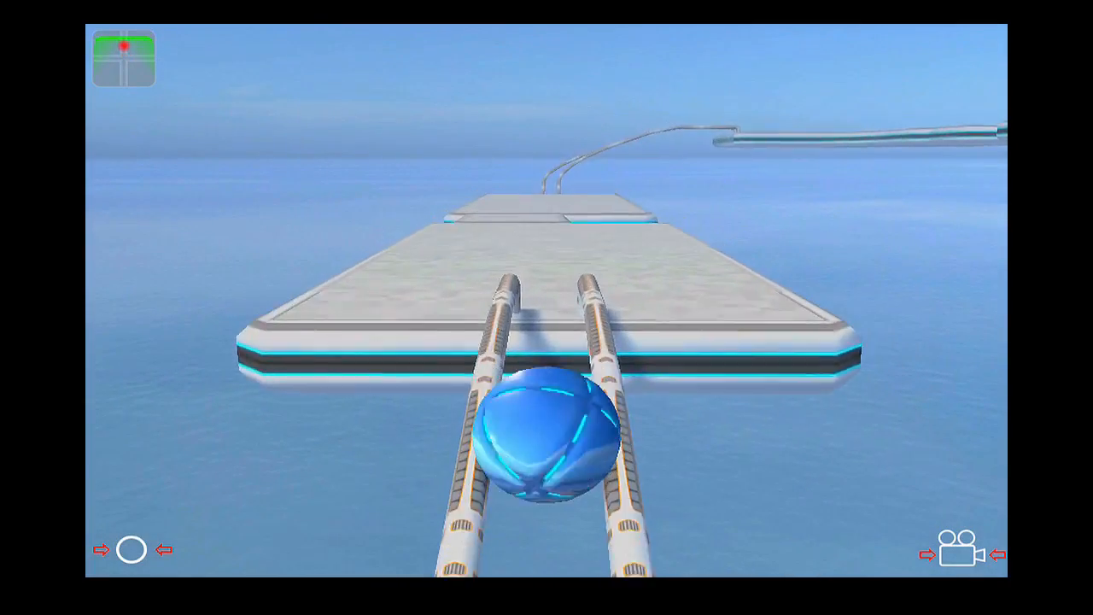
key(w)
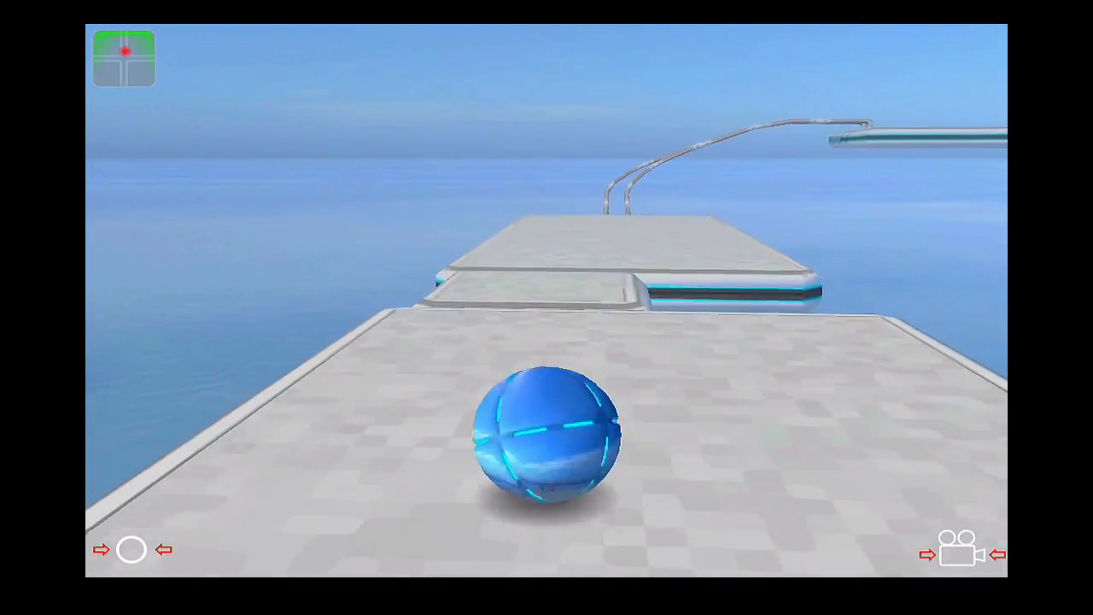